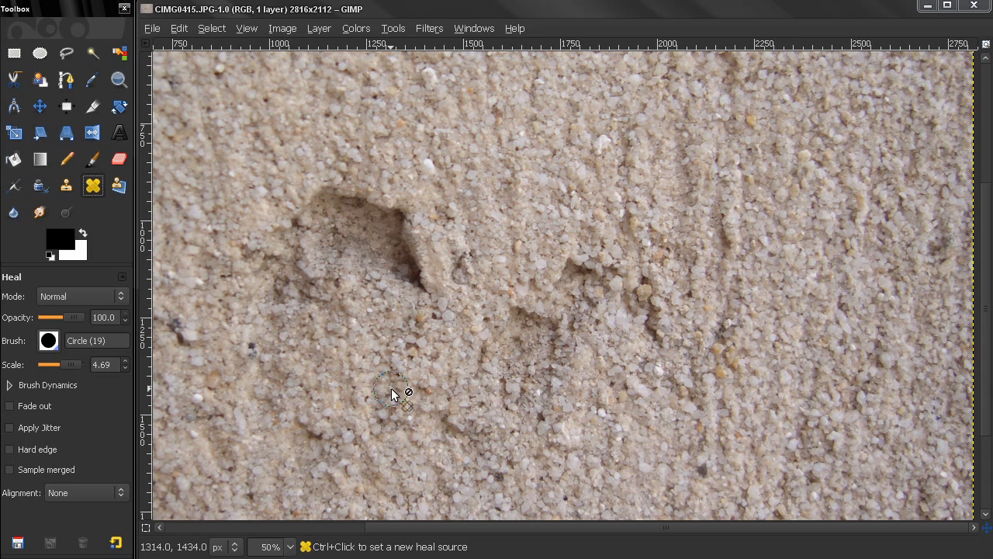
mouse_move(115, 235)
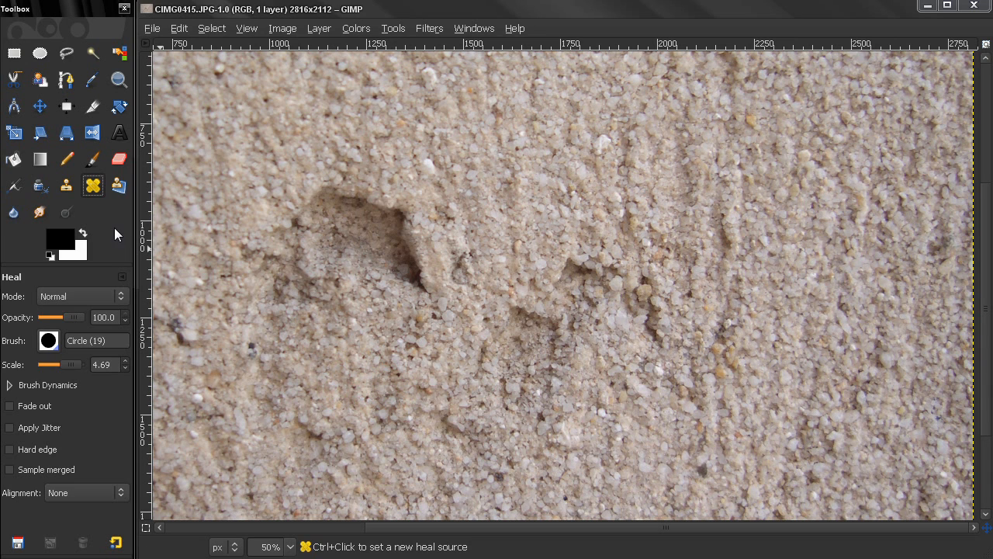
mouse_move(92, 184)
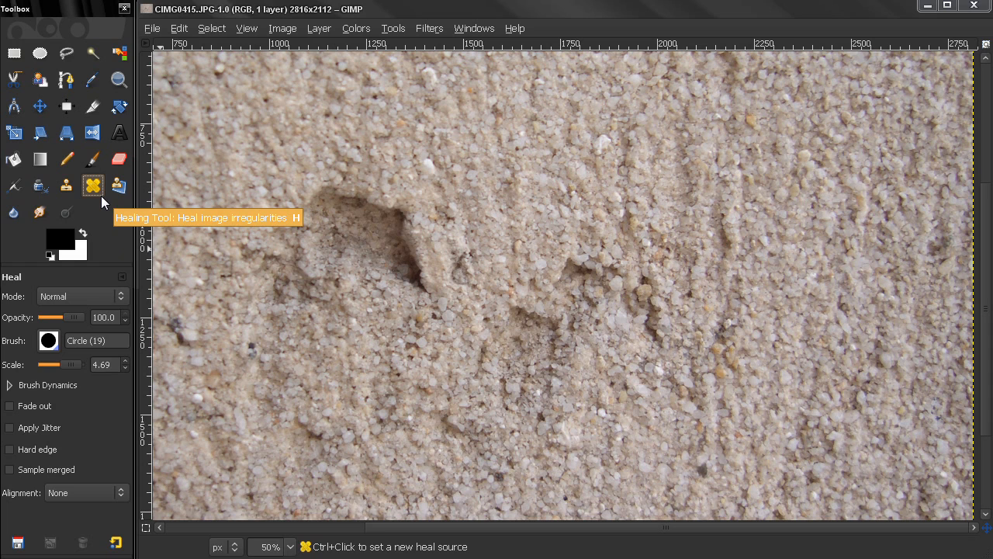
mouse_move(93, 295)
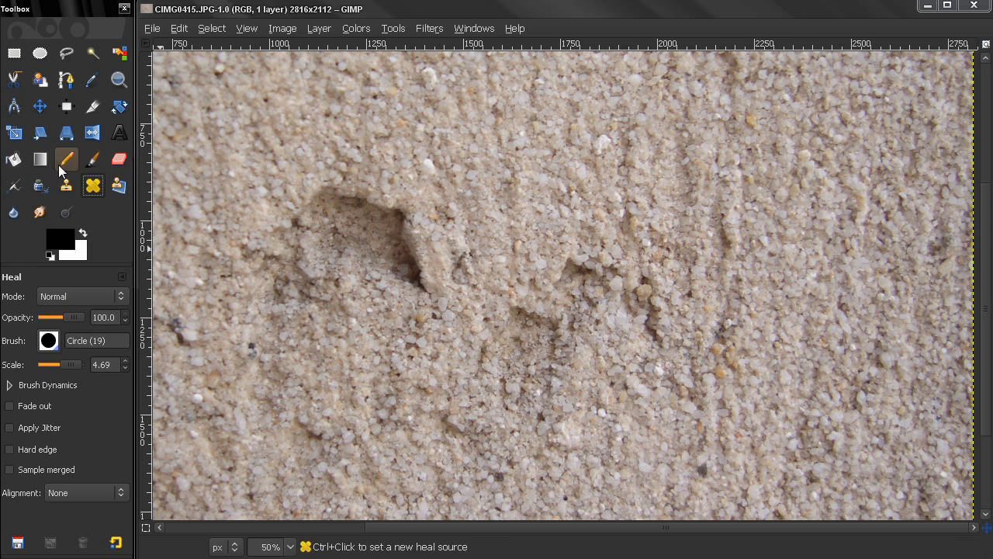
mouse_move(68, 349)
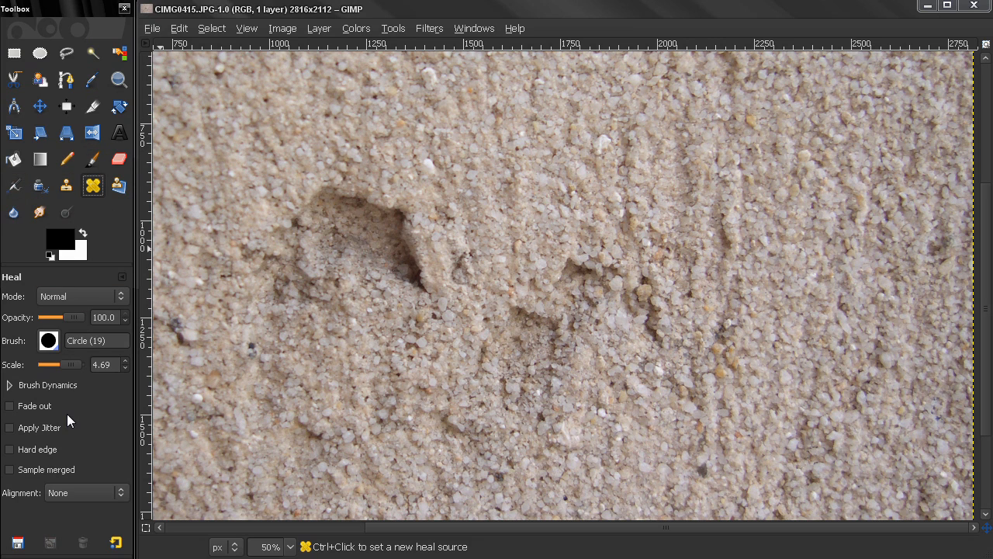
mouse_move(111, 227)
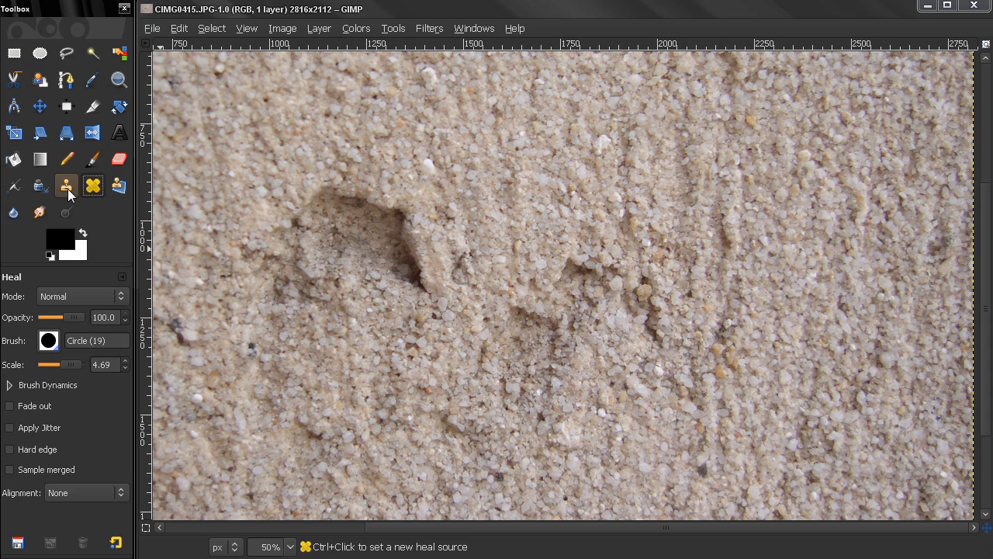
mouse_move(66, 185)
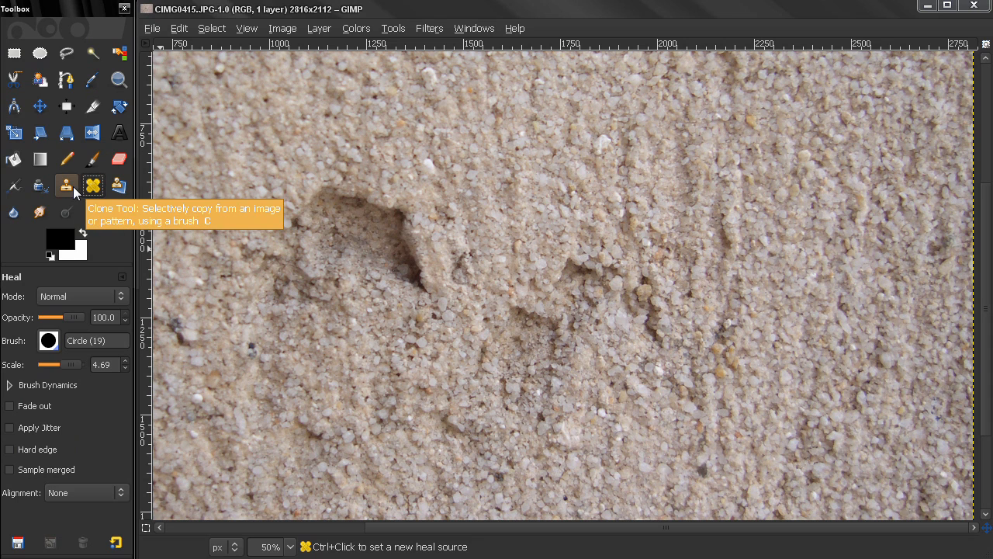
Step: Clone nearby sand into the hole with the Clone Tool, then undo the patch
left_click(66, 186)
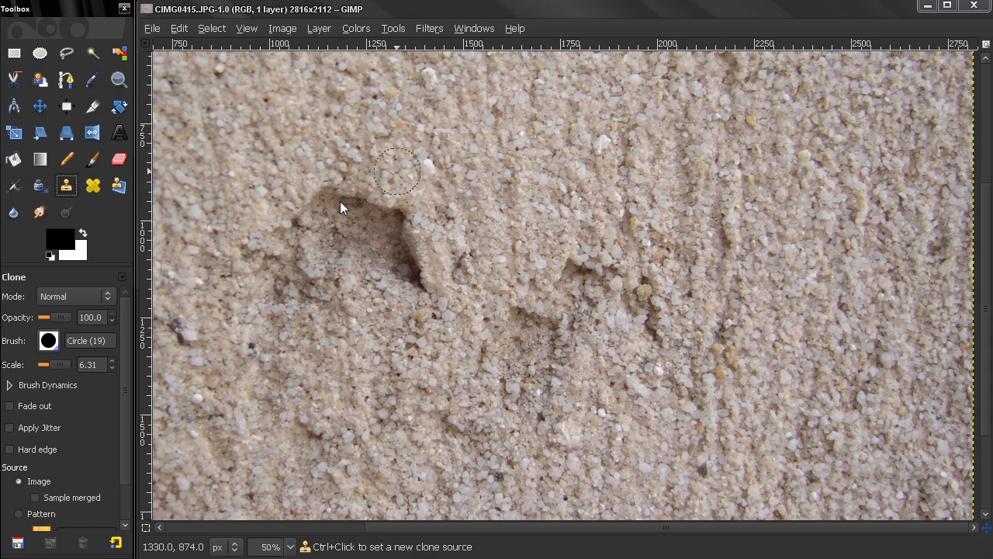
mouse_move(644, 114)
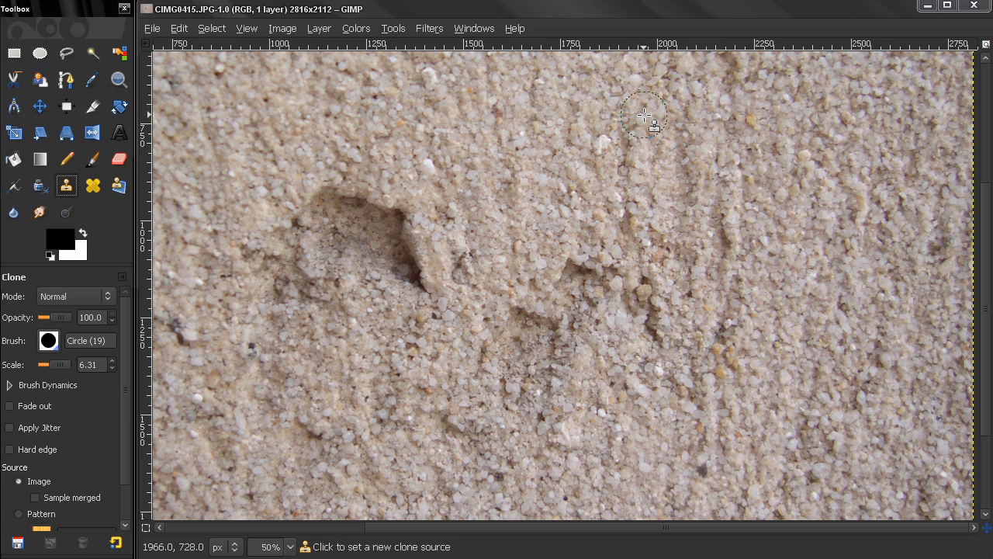
mouse_move(637, 128)
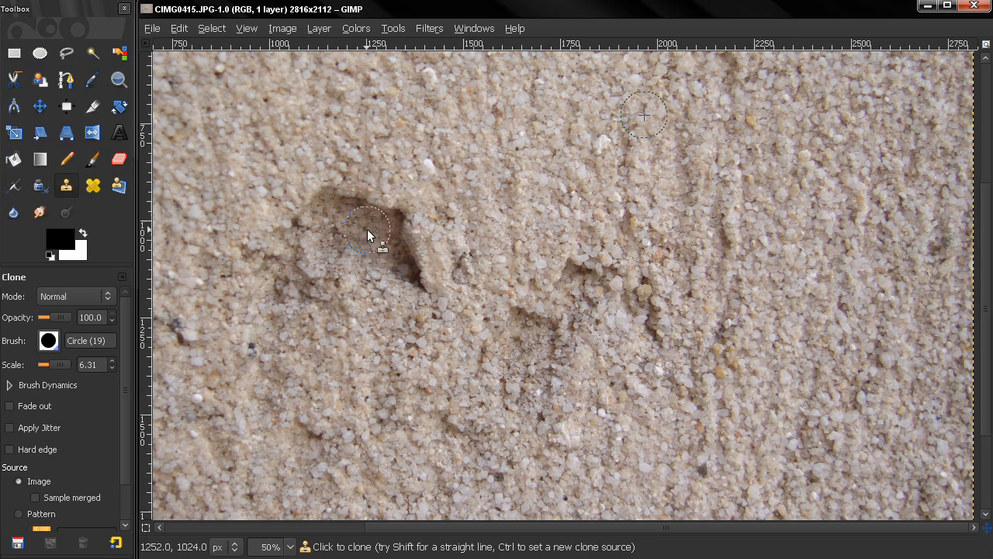
mouse_move(349, 225)
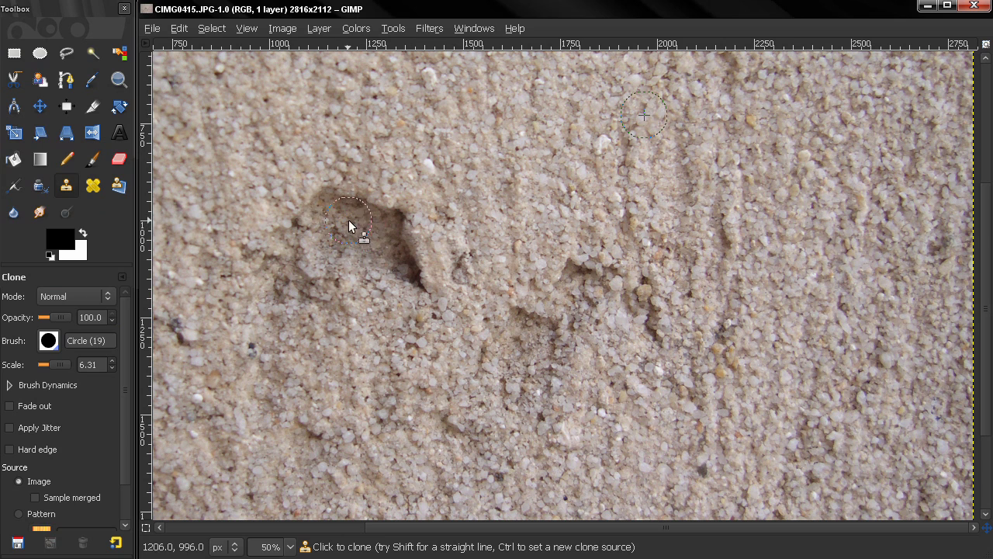
left_click(359, 229)
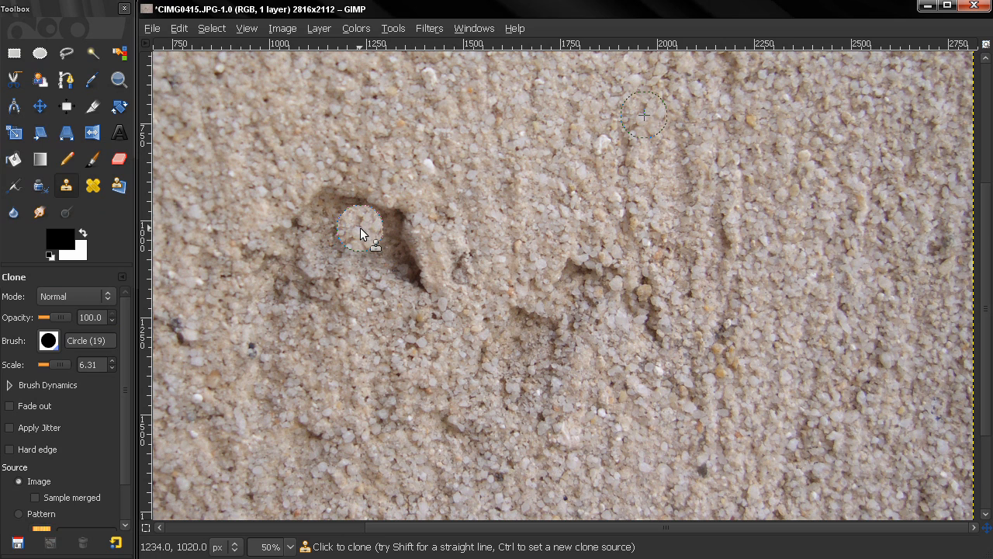
mouse_move(644, 118)
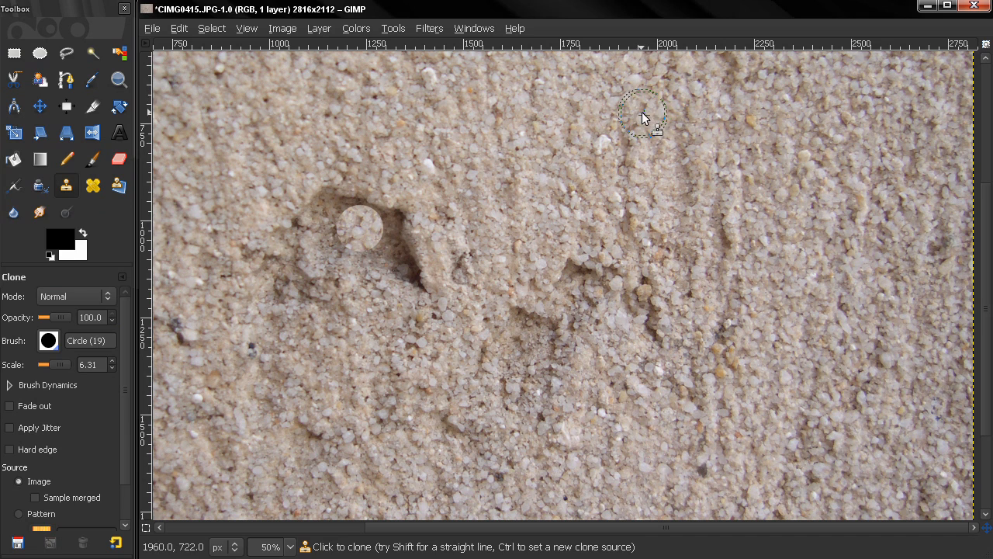
mouse_move(456, 195)
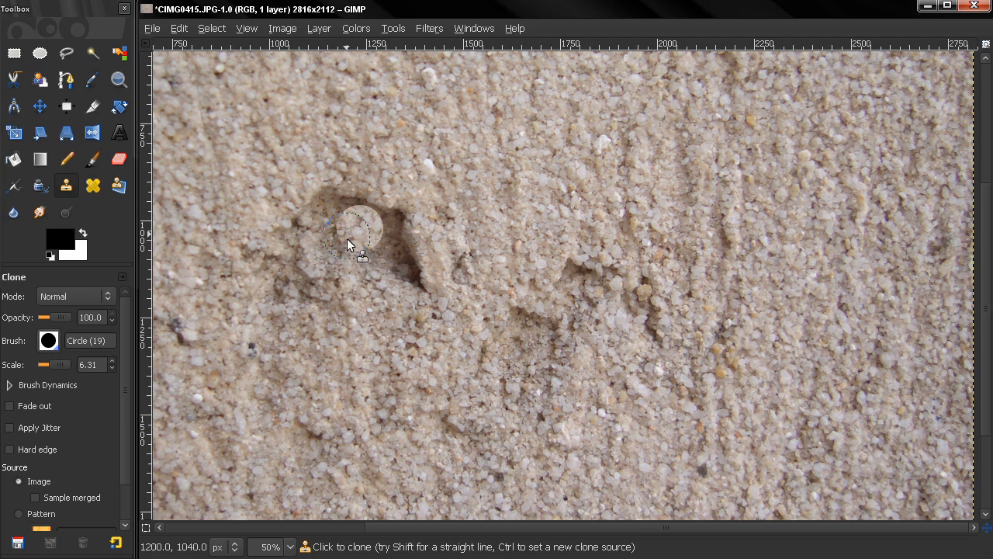
mouse_move(520, 174)
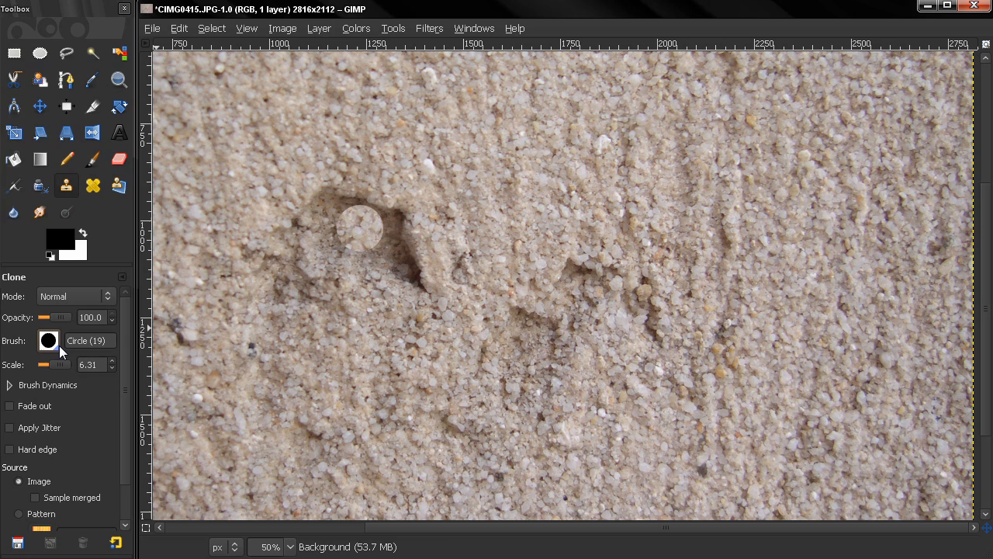
mouse_move(64, 371)
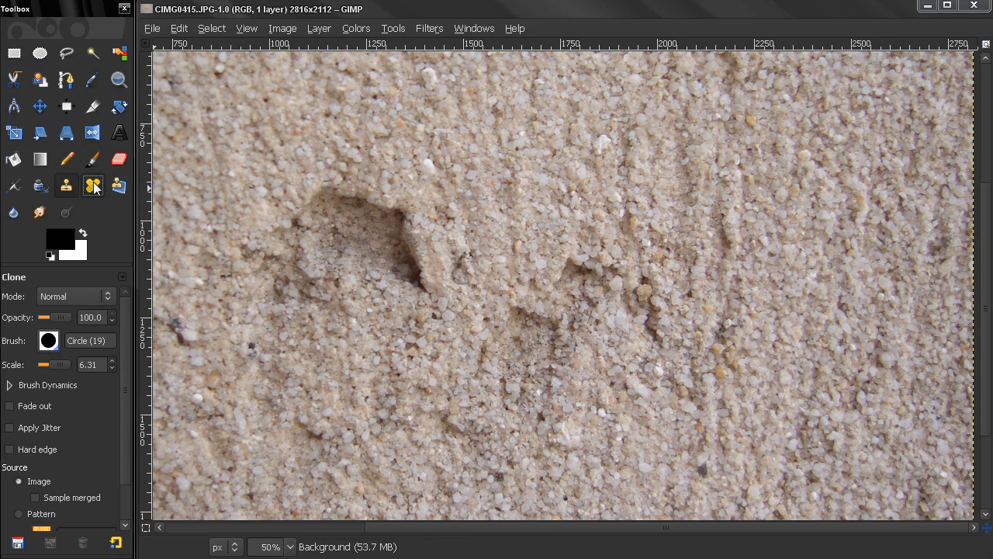
Step: Switch to the Healing tool and sample a heal source from nearby sand
left_click(93, 185)
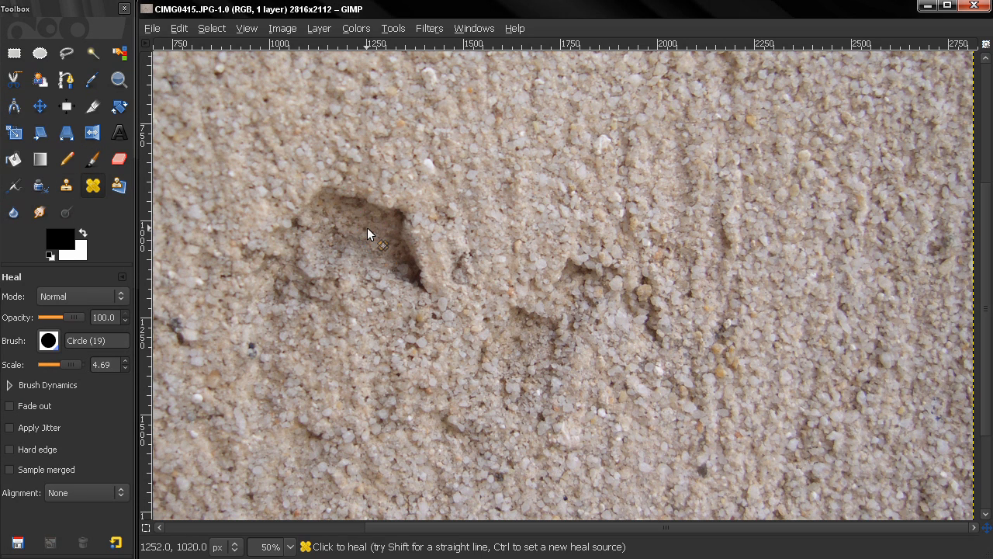
left_click(368, 248)
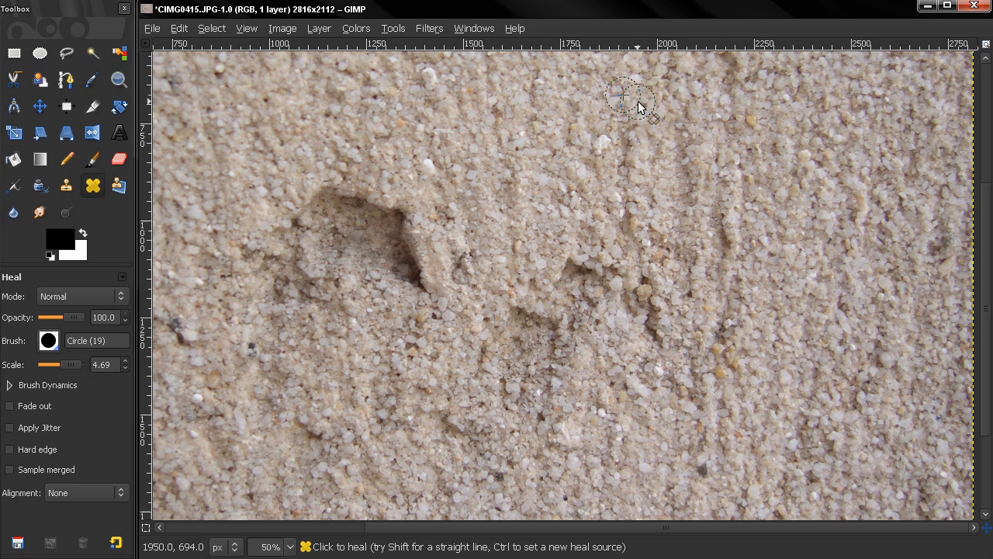
mouse_move(555, 128)
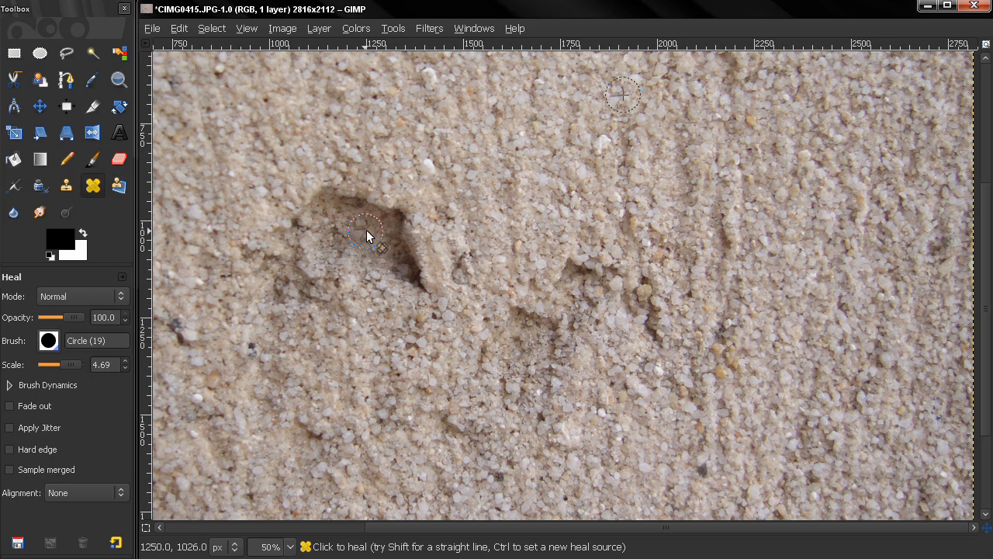
mouse_move(355, 218)
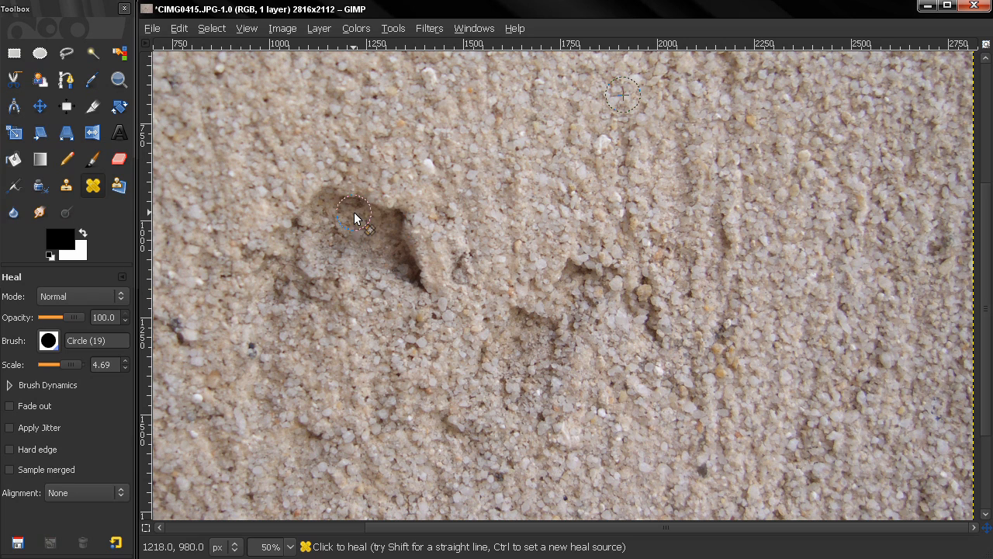
mouse_move(371, 247)
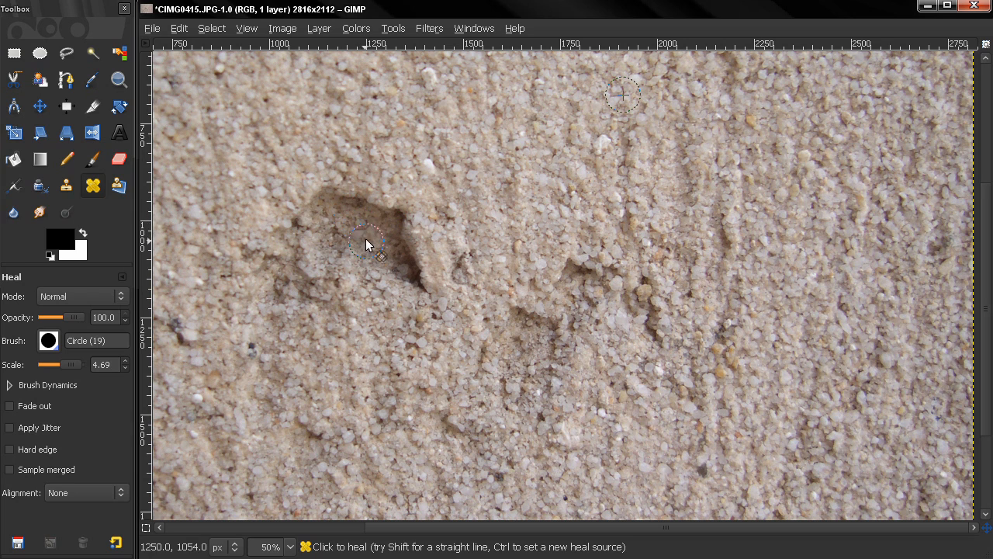
mouse_move(403, 225)
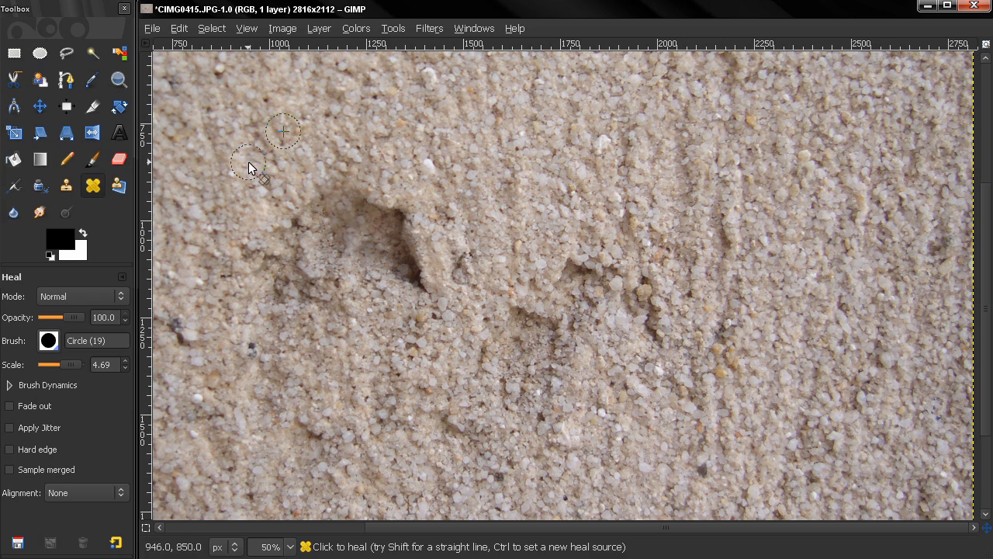
mouse_move(368, 215)
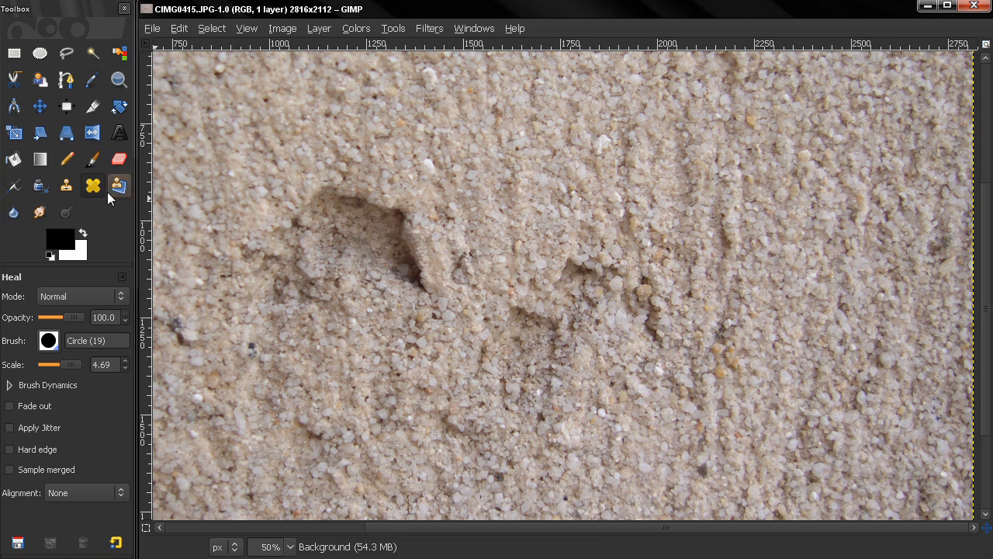
left_click(66, 185)
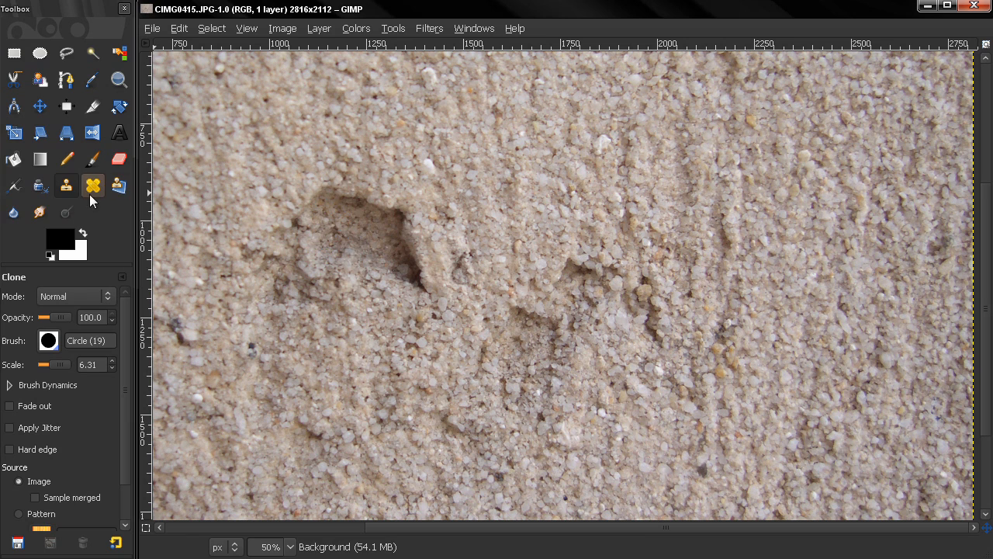
mouse_move(128, 196)
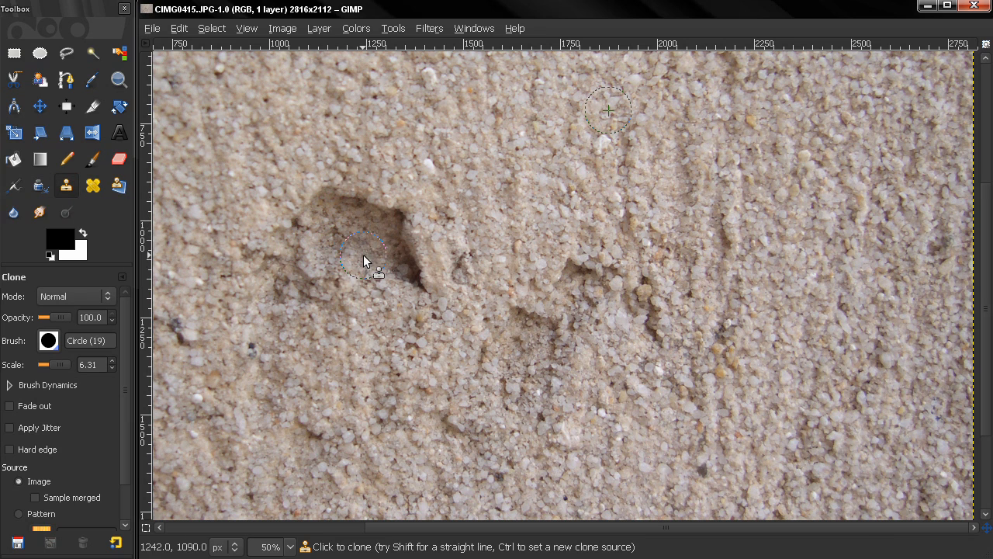
left_click(92, 185)
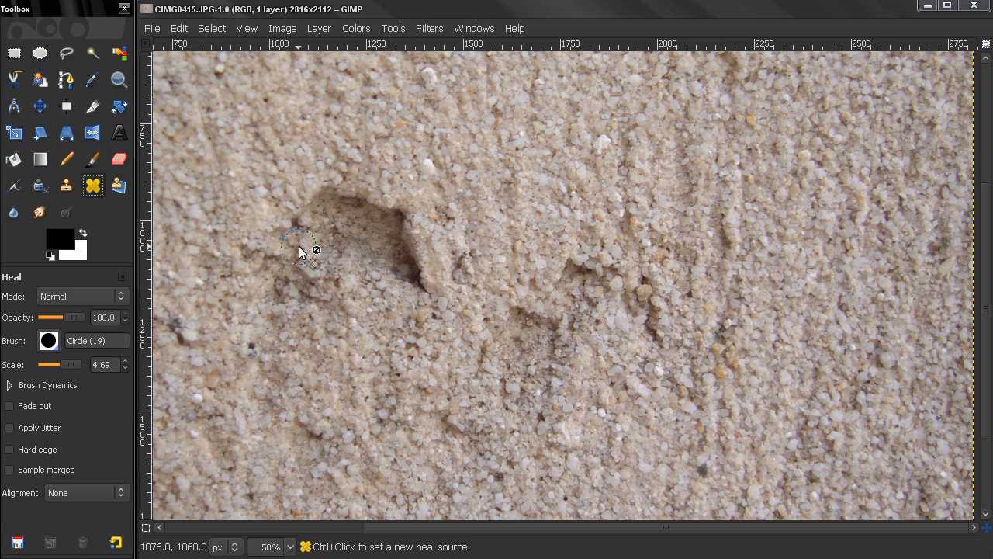
mouse_move(349, 225)
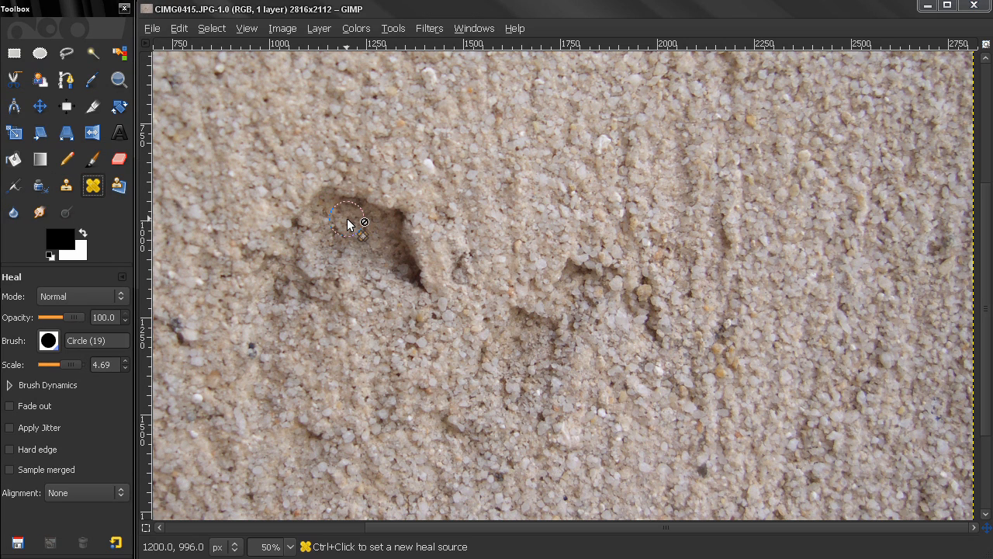
mouse_move(436, 210)
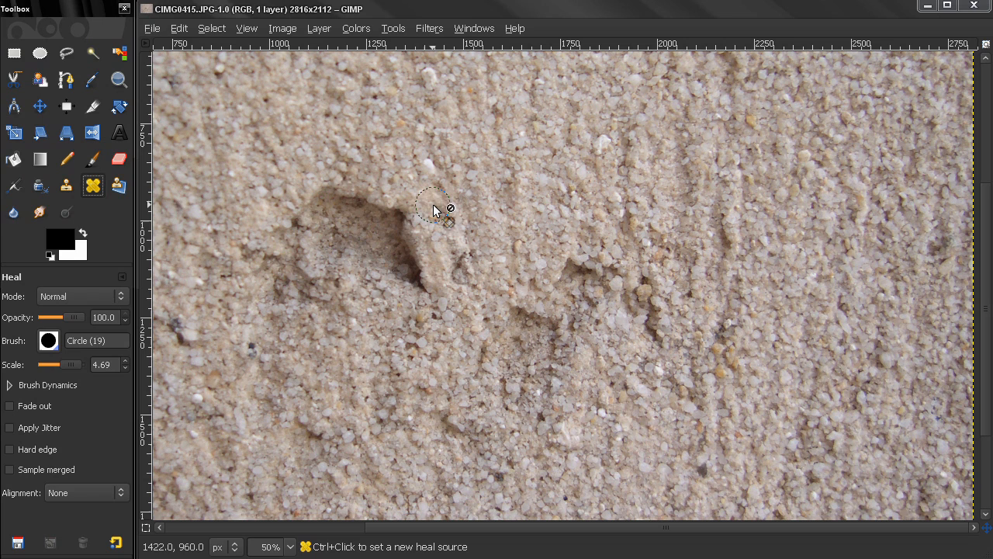
mouse_move(459, 209)
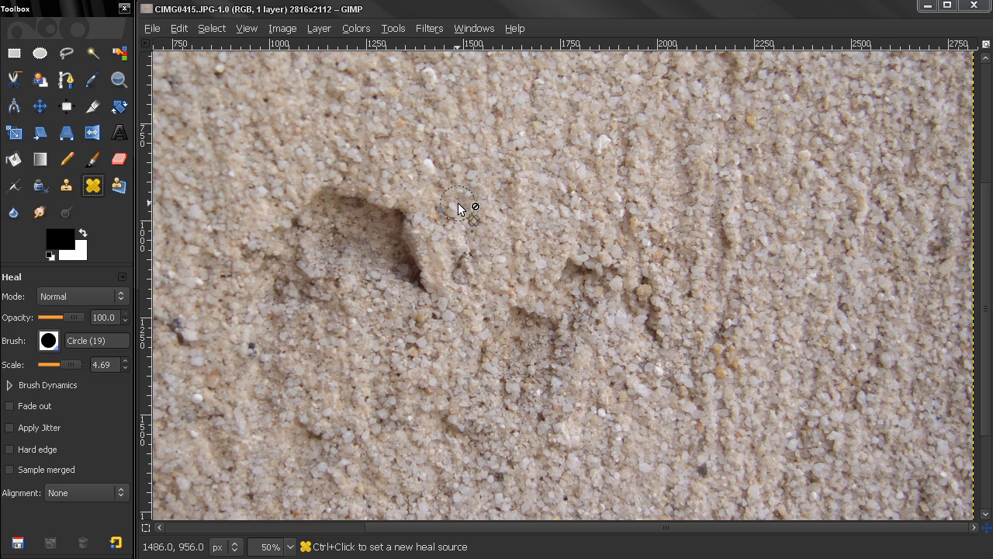
mouse_move(474, 198)
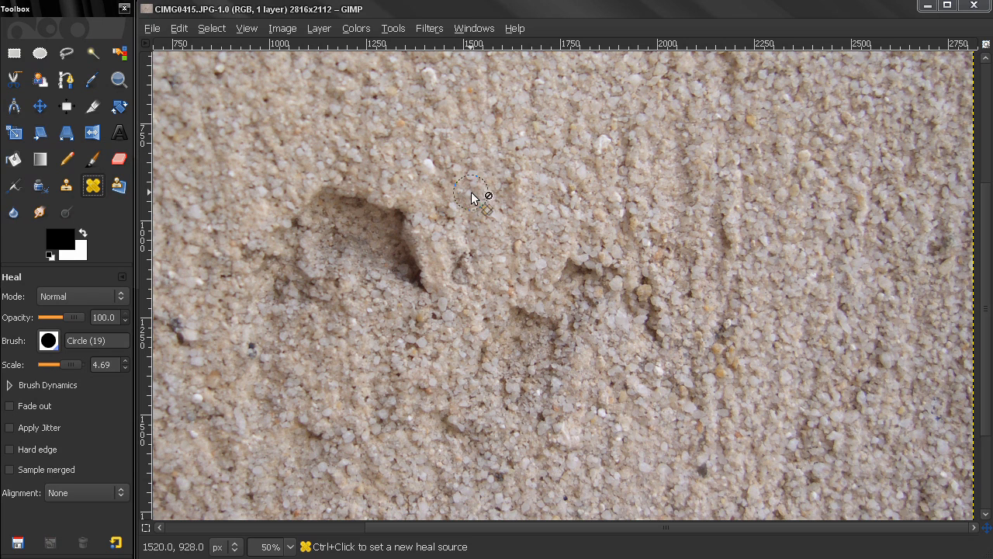
mouse_move(495, 172)
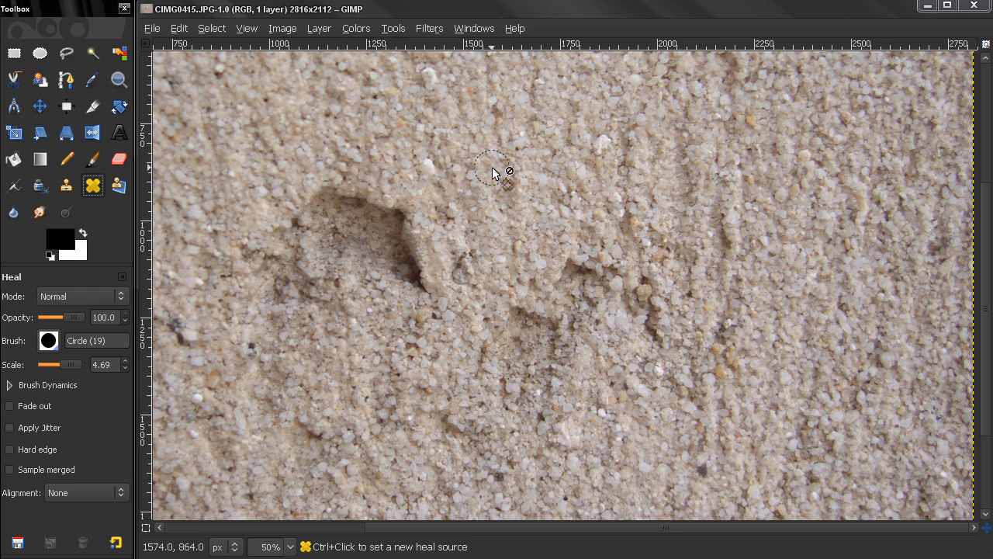
mouse_move(91, 186)
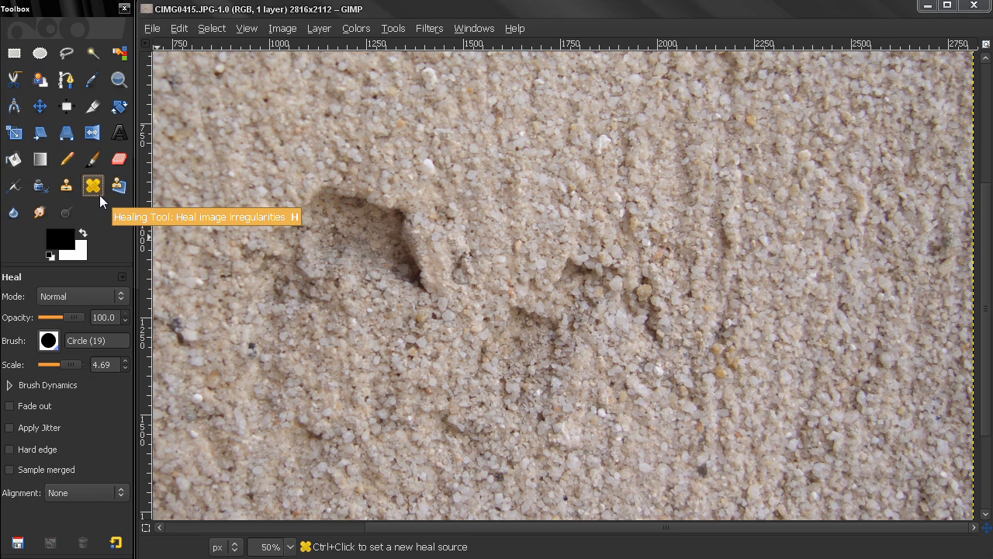
mouse_move(92, 195)
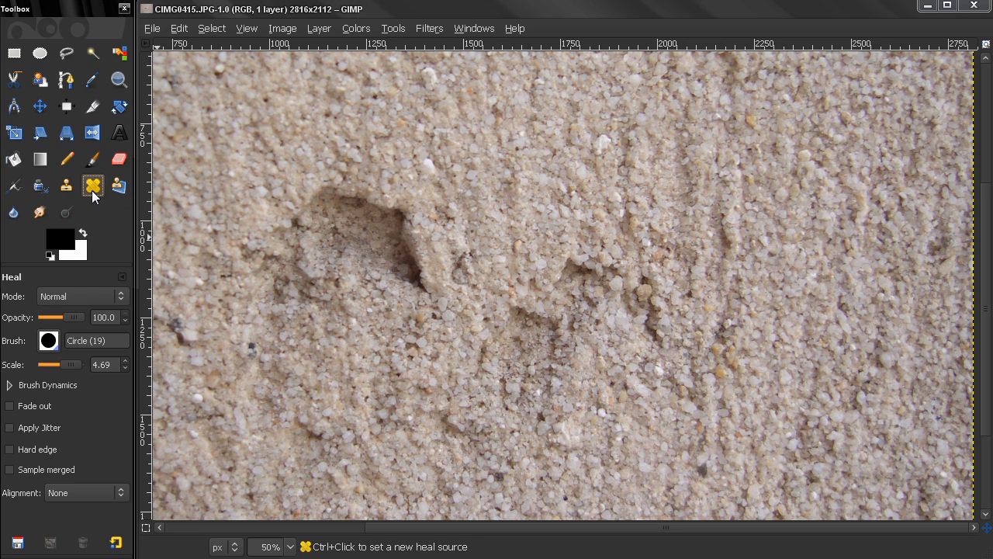
mouse_move(646, 168)
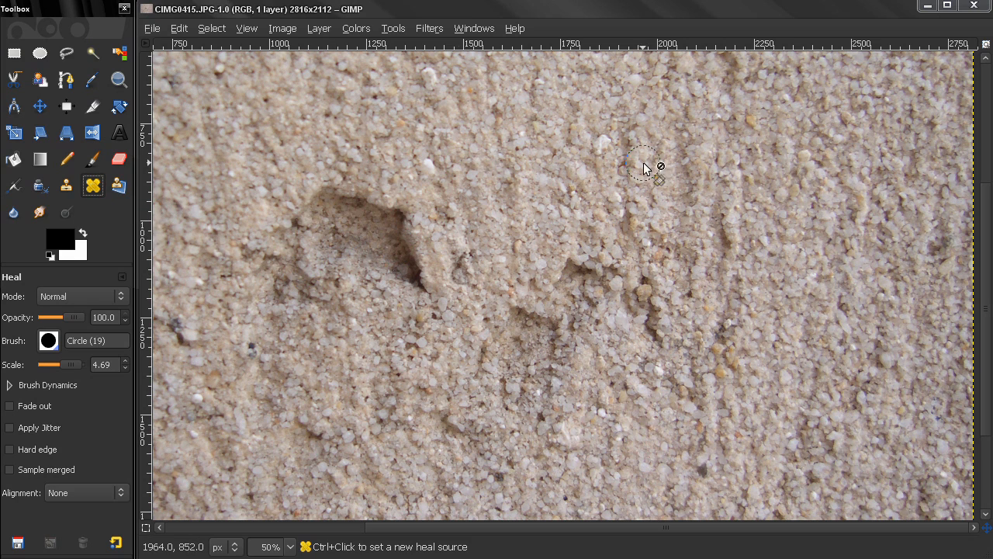
mouse_move(337, 242)
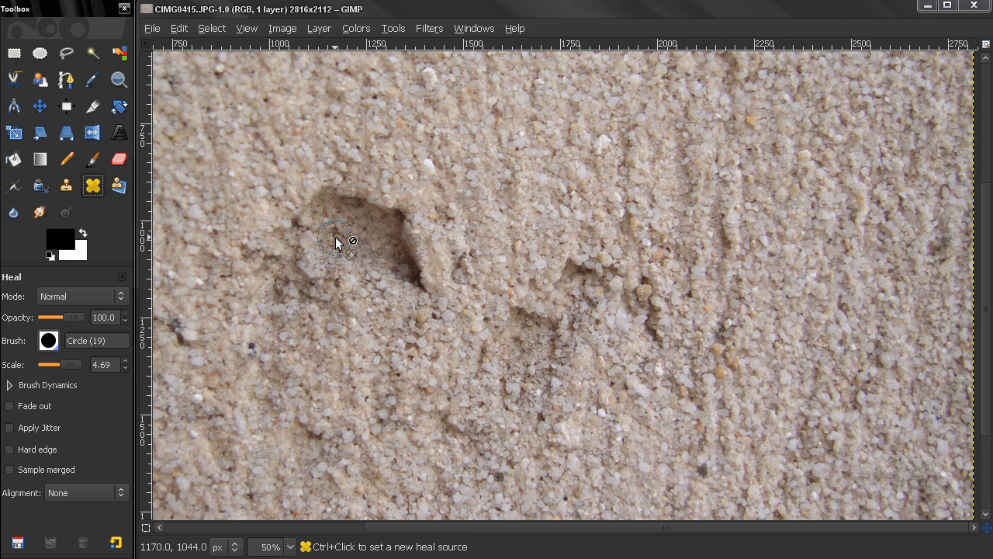
mouse_move(350, 232)
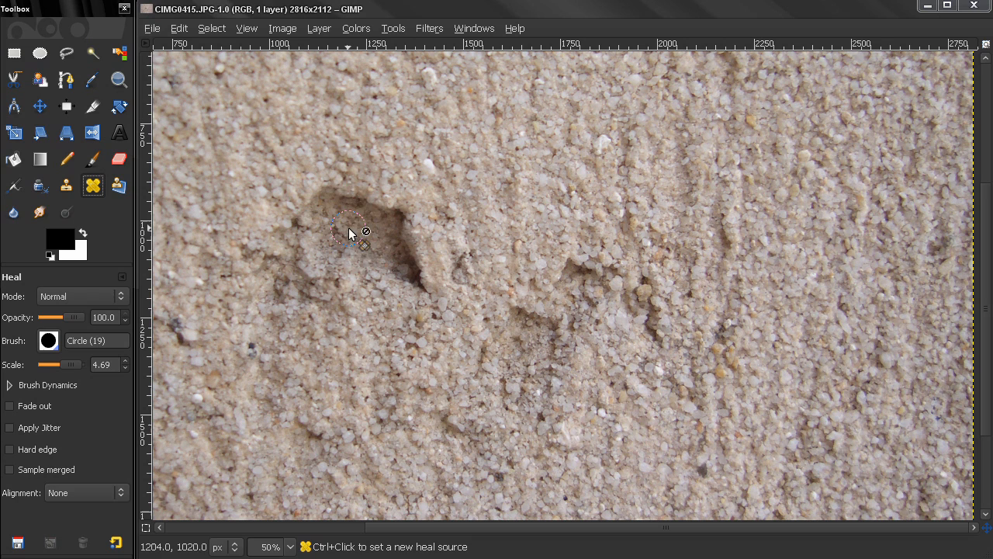
mouse_move(390, 264)
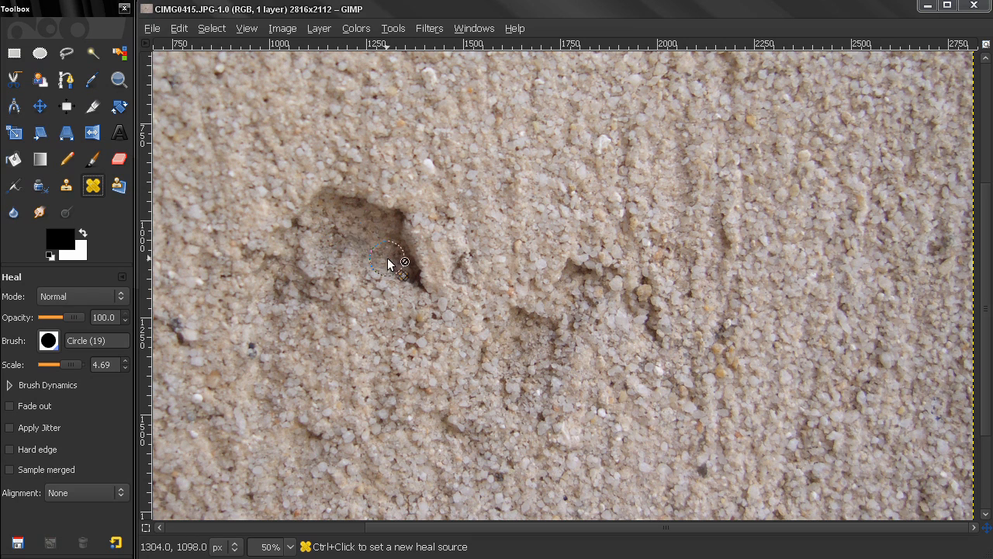
mouse_move(301, 237)
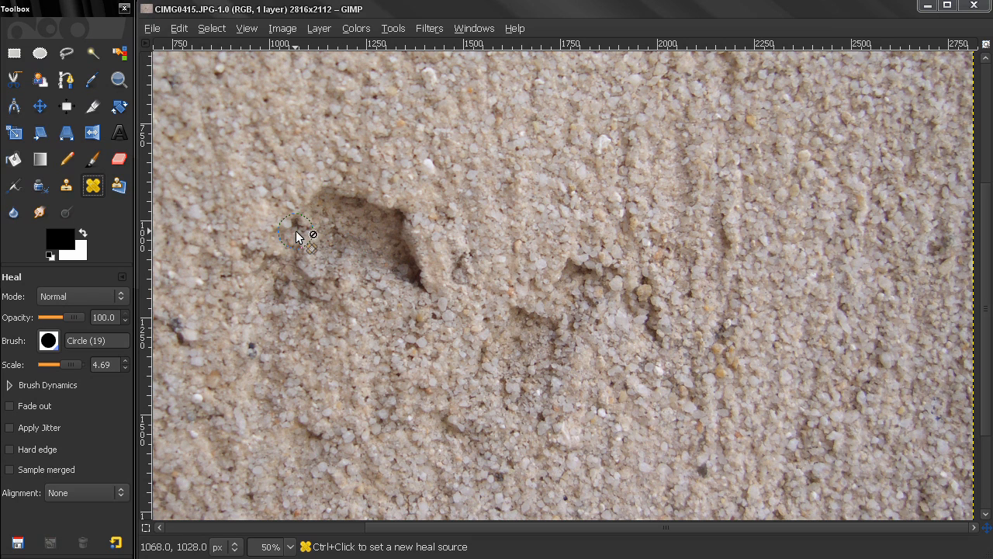
mouse_move(278, 233)
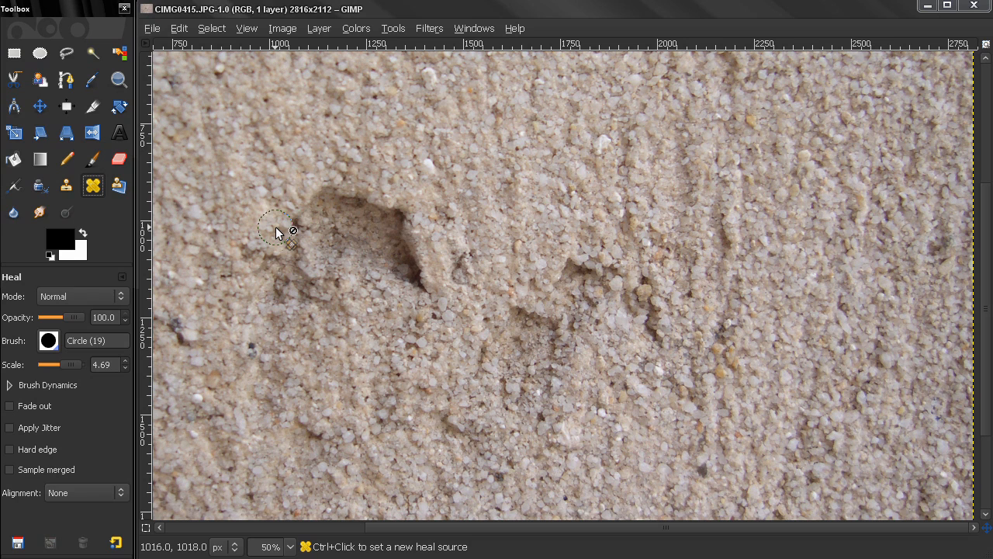
mouse_move(278, 228)
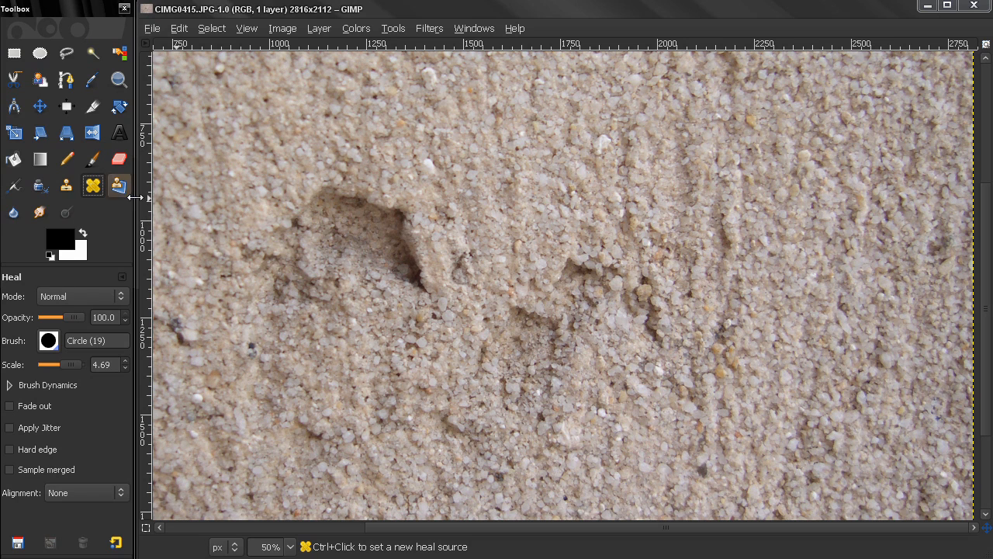
mouse_move(66, 186)
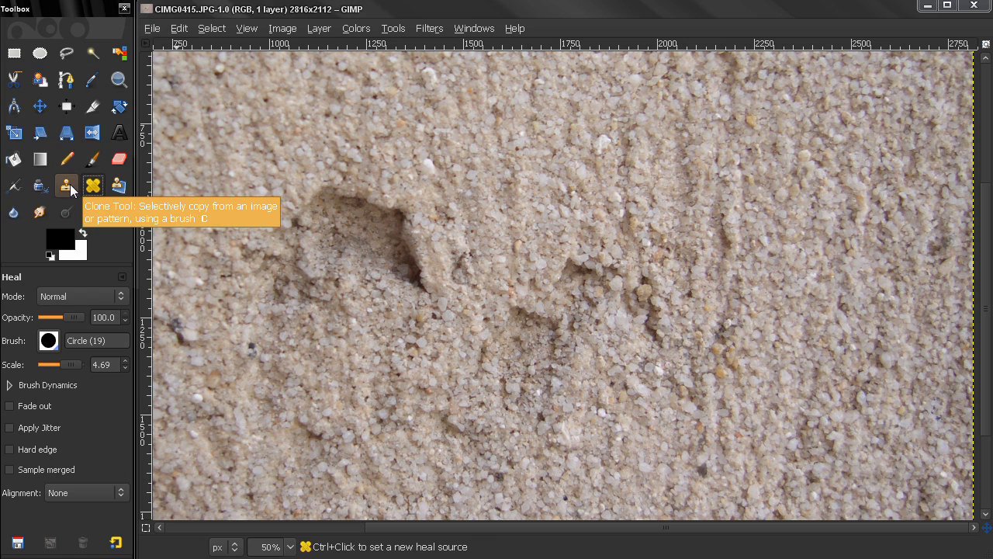
mouse_move(92, 185)
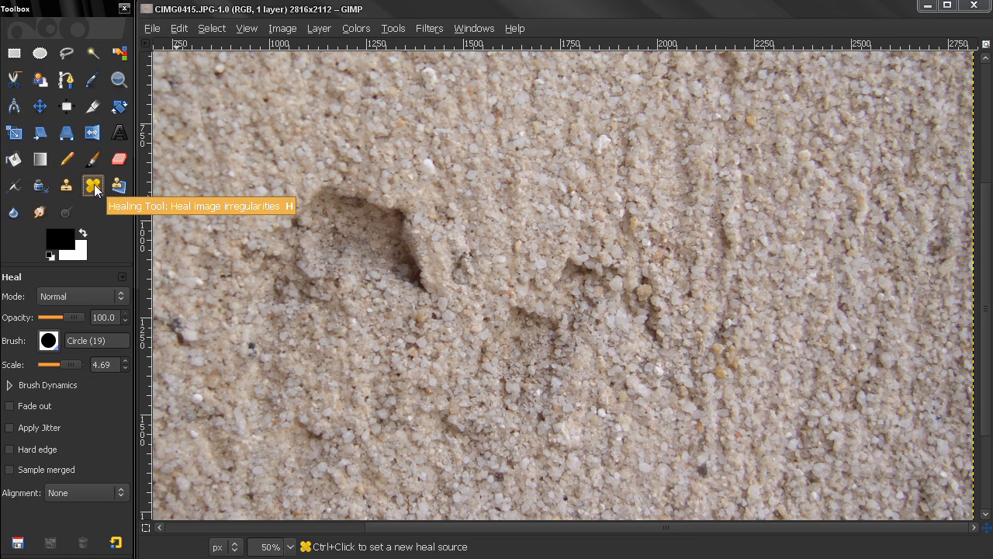
mouse_move(256, 190)
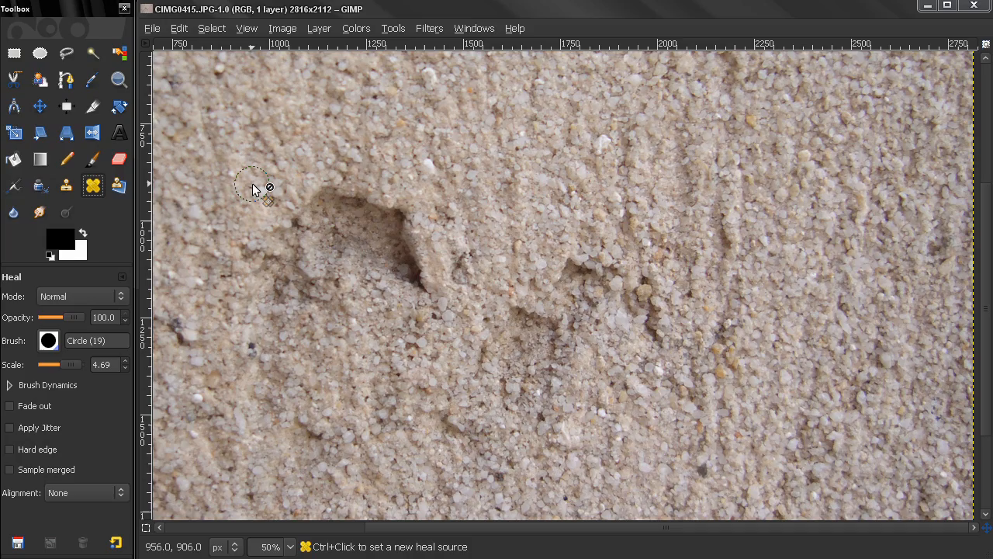